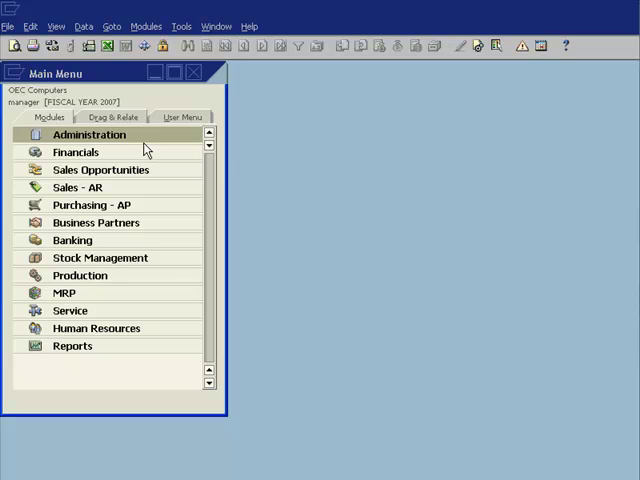
mouse_move(128, 170)
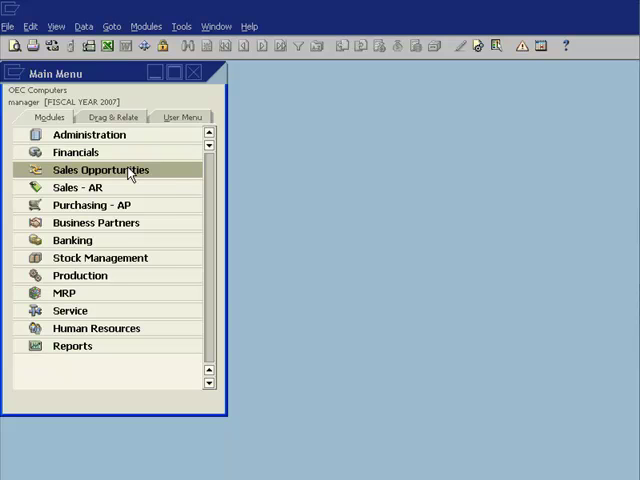
Expand the Sales Opportunities module and select its Sales Opportunity entry
left_click(104, 168)
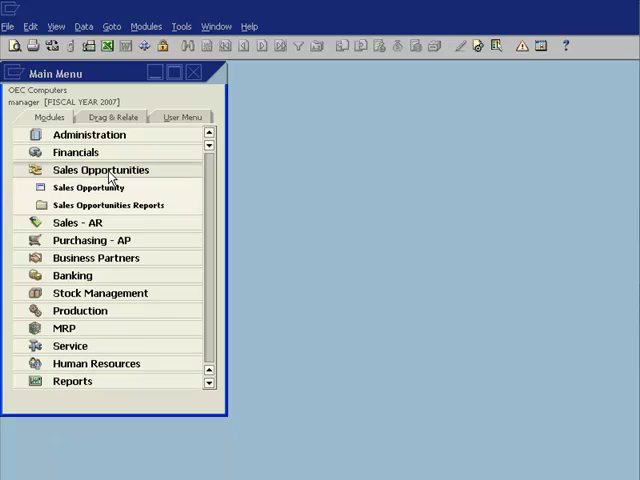
left_click(90, 188)
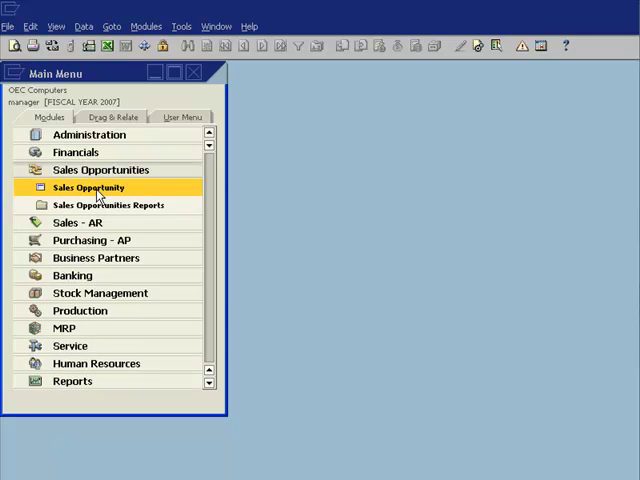
Bring up the Sales Opportunity form showing Beta Industrie GmbH (C30002) with its potential amounts
double_click(90, 188)
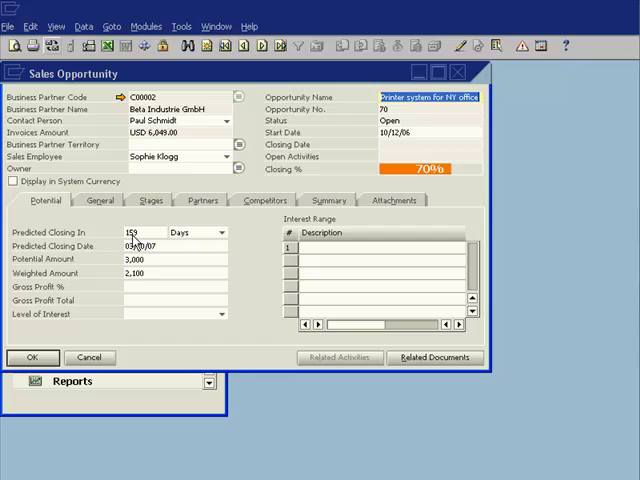
mouse_move(416, 138)
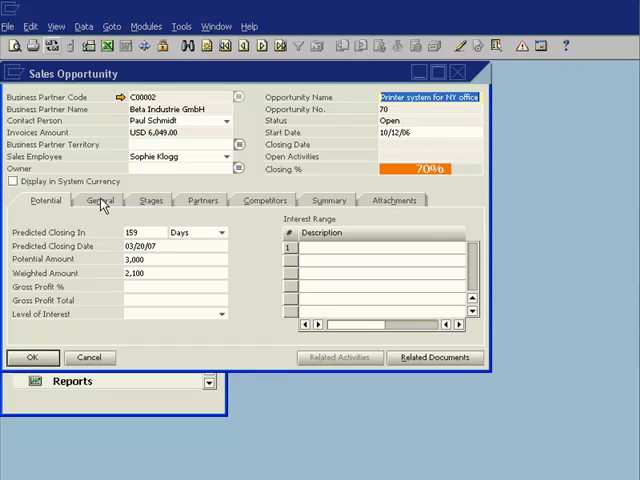
Review the General details for the Jockars project, leaving Cold Call as the information source
left_click(100, 200)
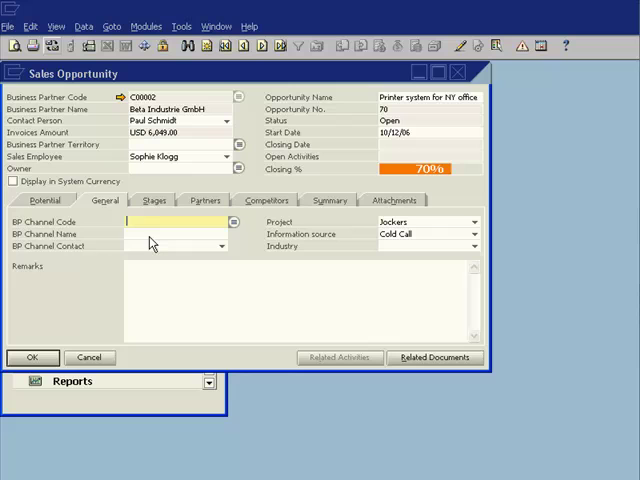
mouse_move(152, 240)
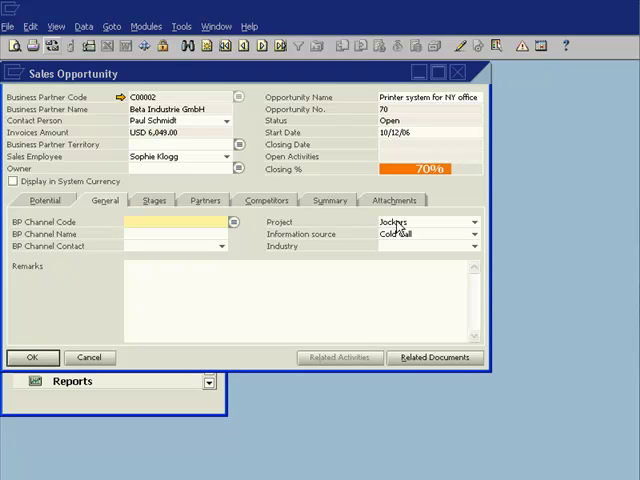
mouse_move(478, 240)
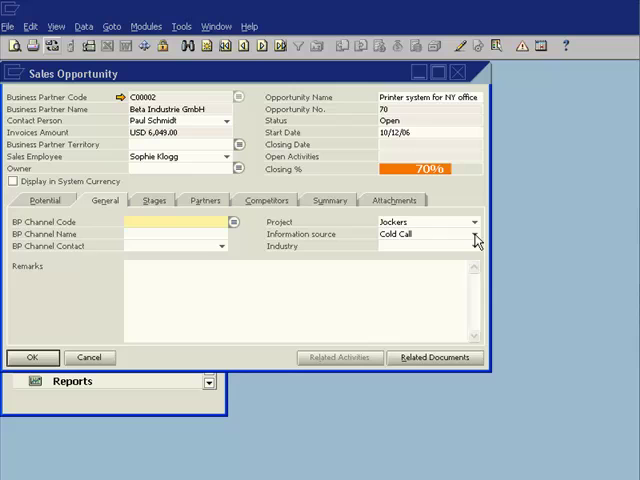
left_click(474, 234)
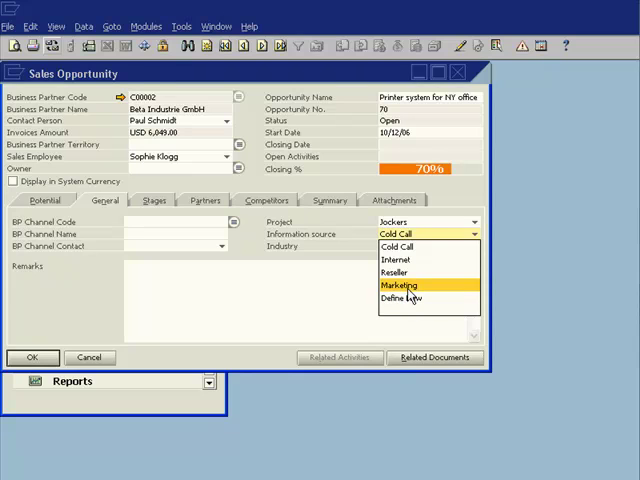
mouse_move(410, 300)
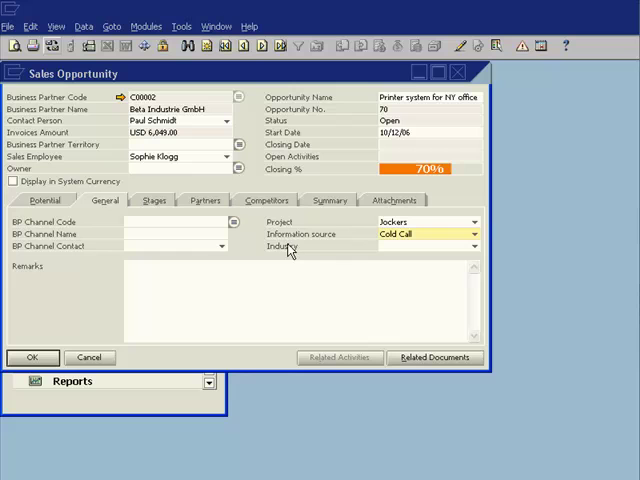
mouse_move(452, 252)
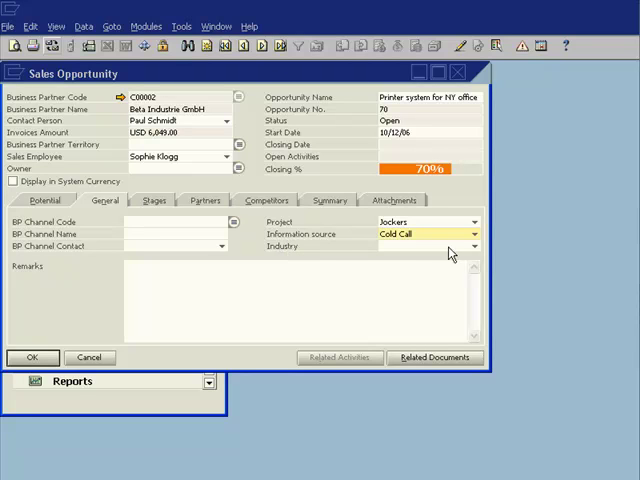
left_click(472, 246)
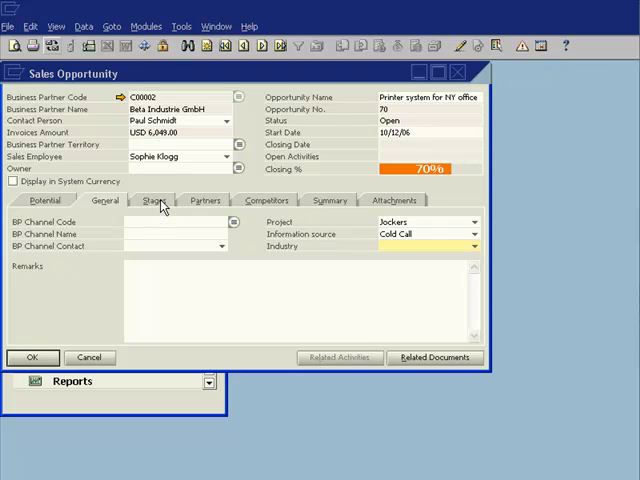
Show the Stages list with 1st Meeting and Needs Analysis, keeping Needs Analysis on row 2
left_click(154, 200)
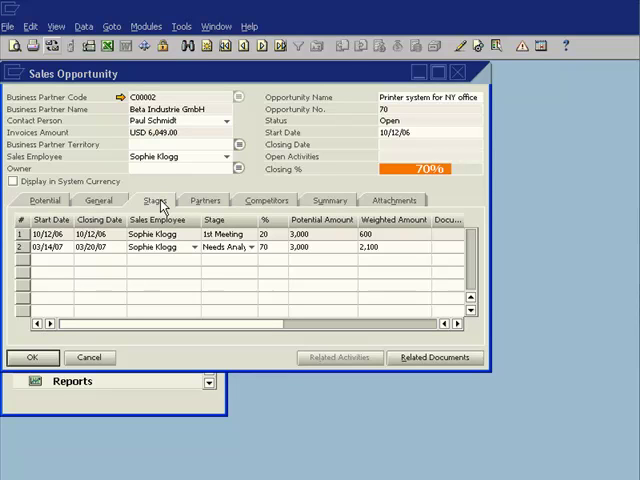
mouse_move(152, 232)
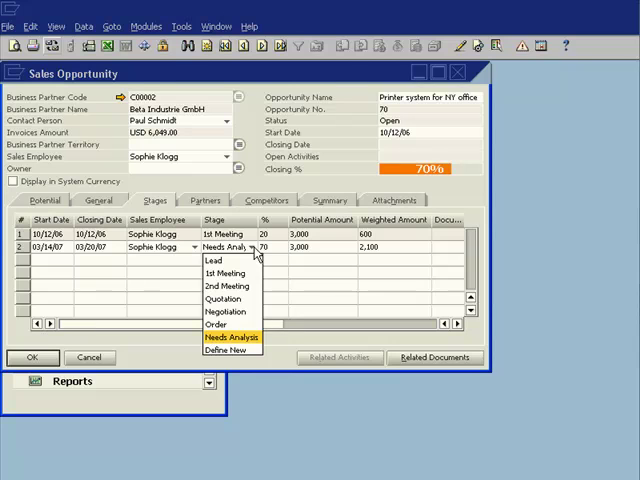
left_click(232, 338)
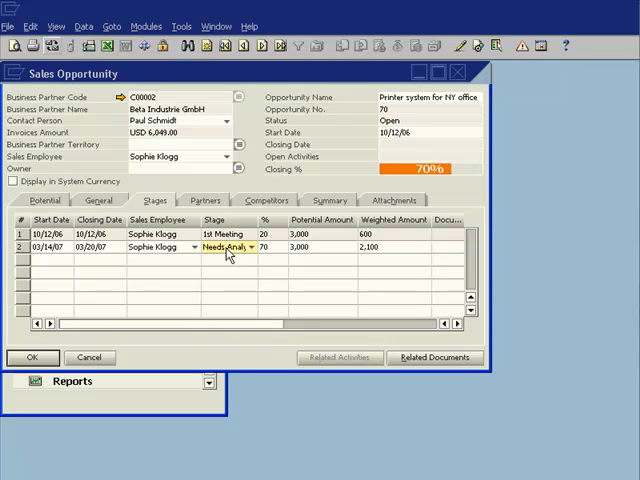
Review the opportunity's Partners and Competitors, ending on the empty Attachments list
left_click(204, 200)
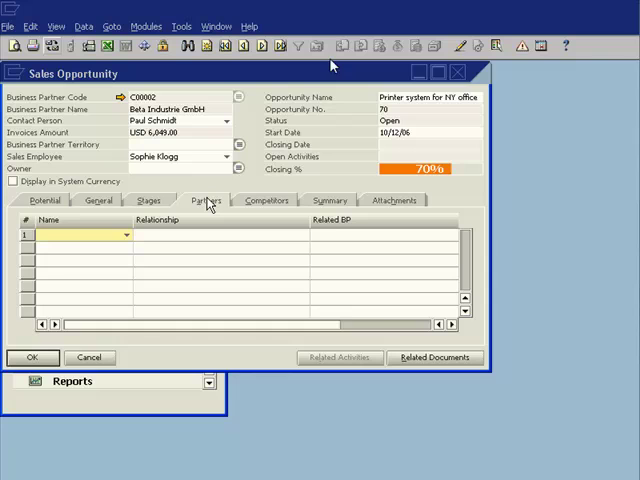
mouse_move(284, 184)
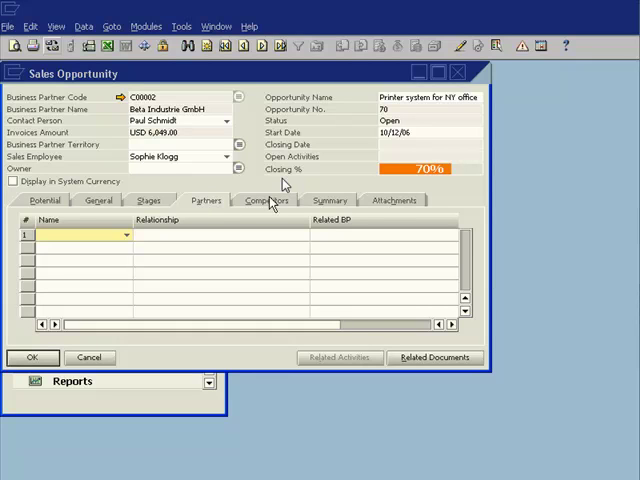
left_click(266, 200)
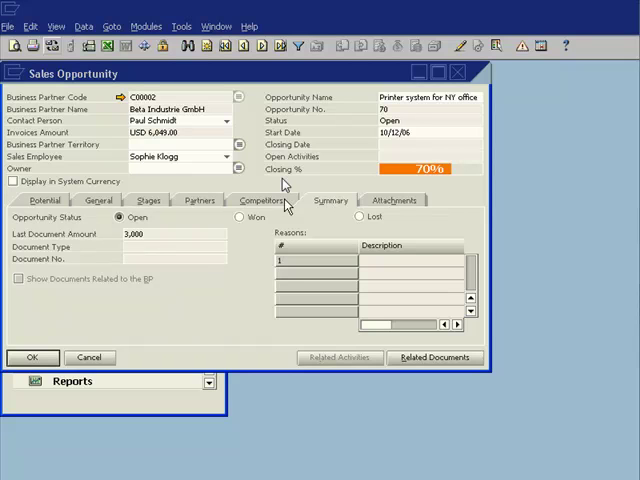
mouse_move(366, 222)
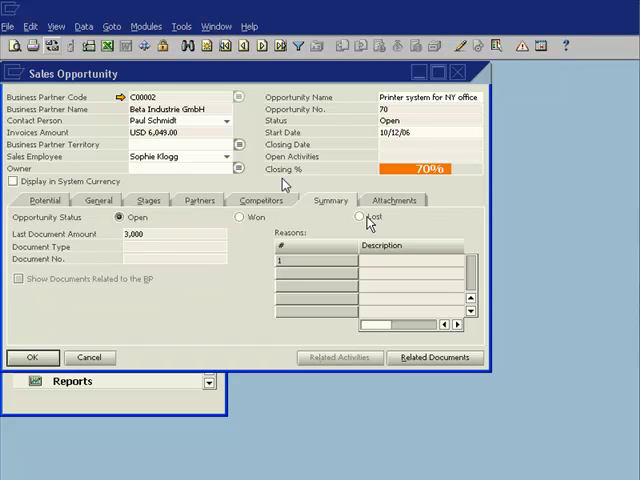
left_click(392, 200)
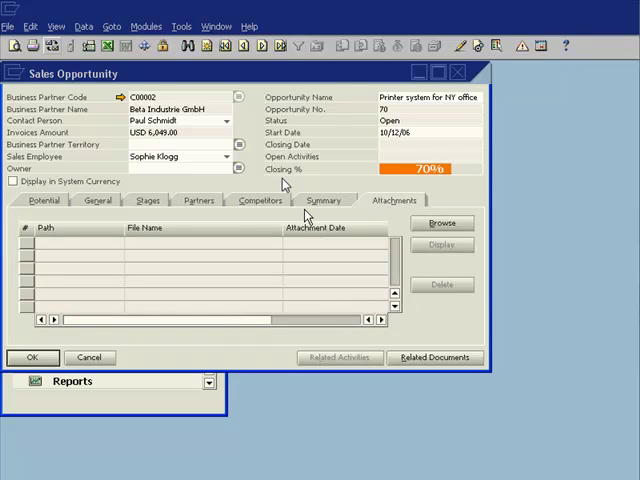
mouse_move(152, 276)
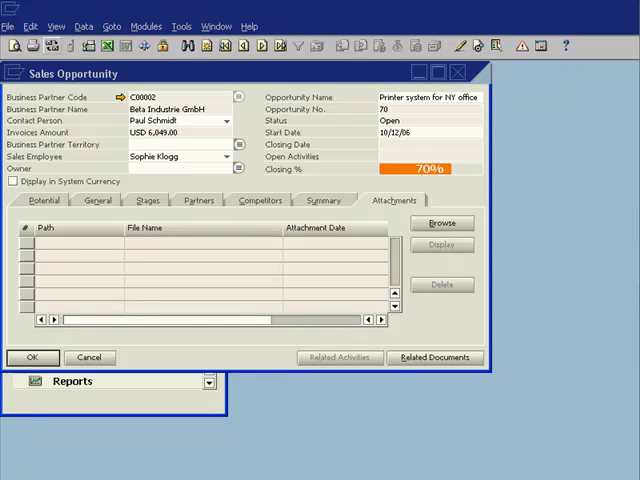
mouse_move(140, 300)
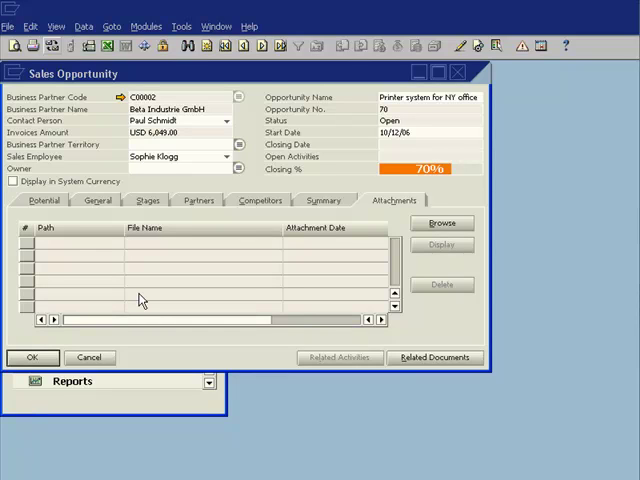
mouse_move(224, 120)
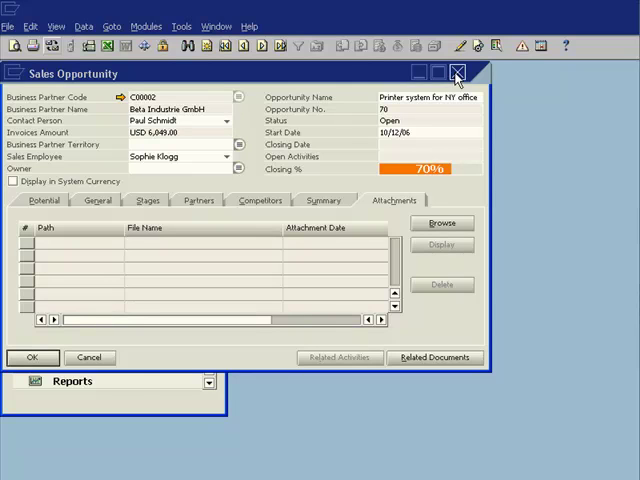
Close the opportunity form and bring up the Stage Analysis report's selection criteria
left_click(456, 72)
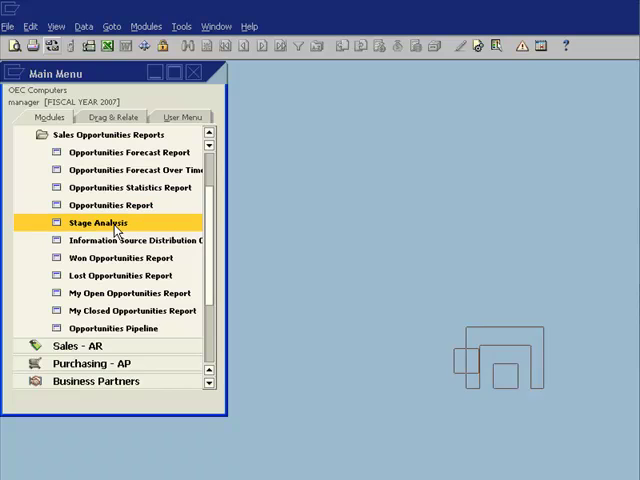
double_click(100, 222)
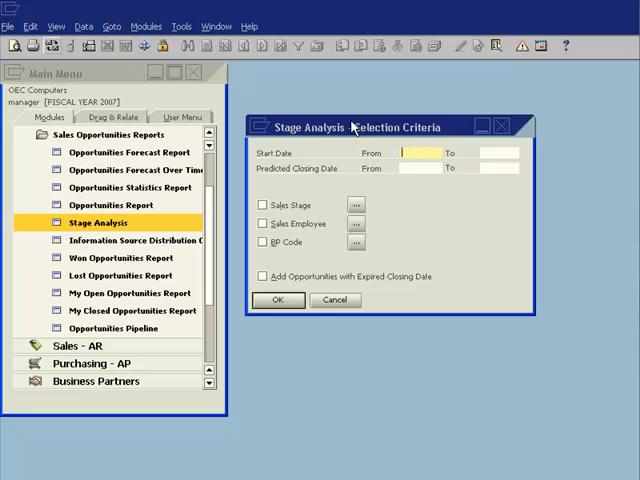
mouse_move(328, 152)
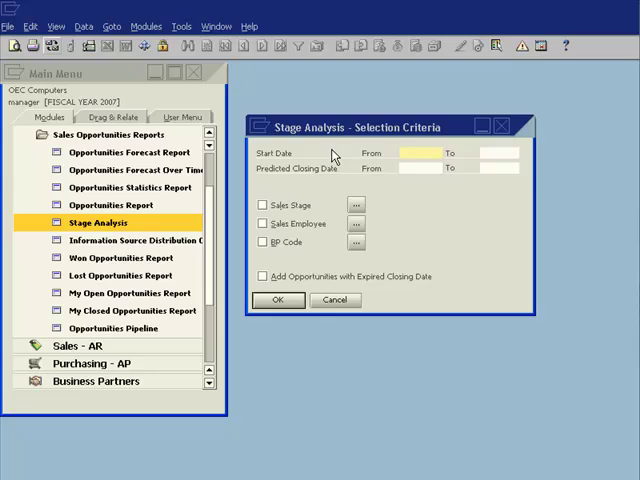
mouse_move(508, 152)
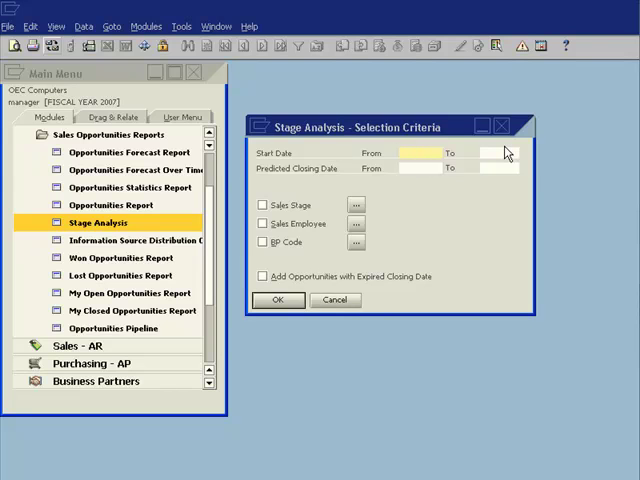
mouse_move(266, 212)
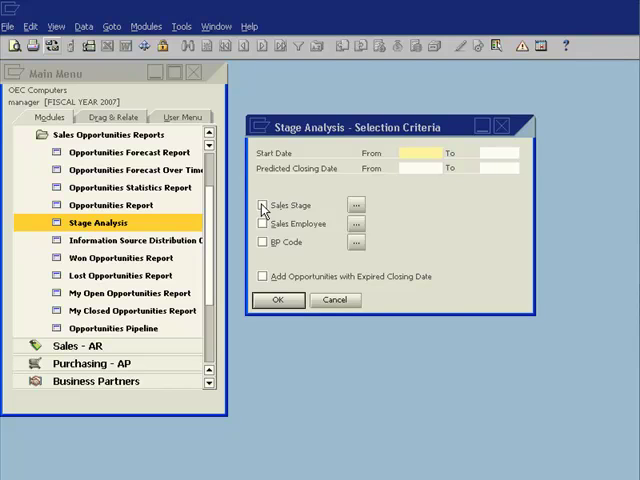
Run the Stage Analysis report filtered to the Quotation sales stage, then return to its criteria
left_click(418, 152)
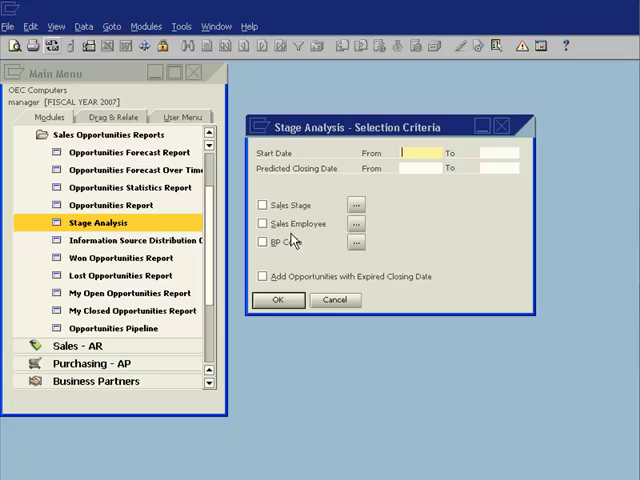
mouse_move(290, 244)
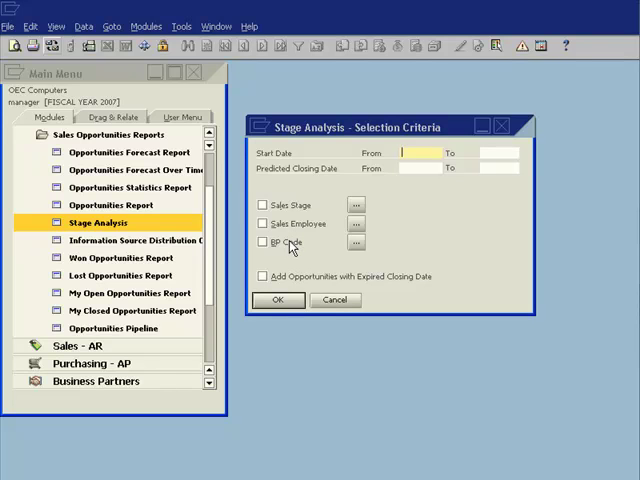
mouse_move(352, 208)
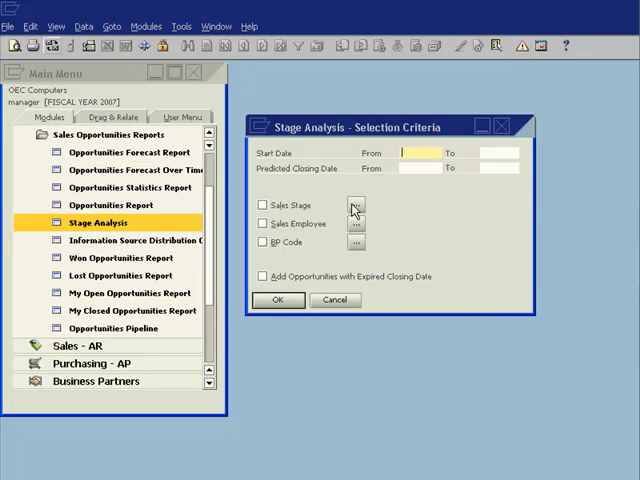
left_click(354, 208)
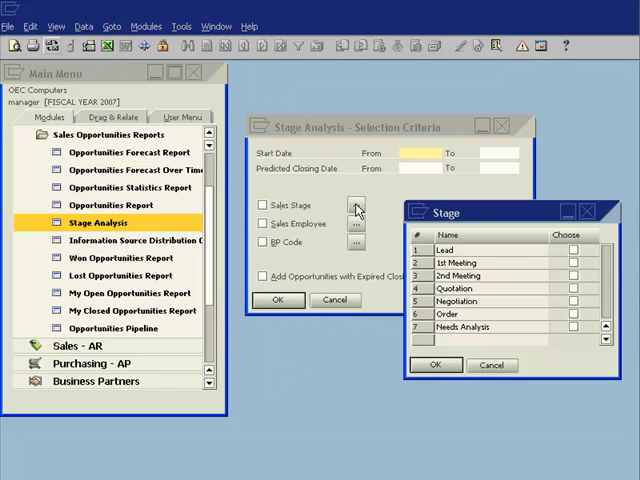
mouse_move(580, 300)
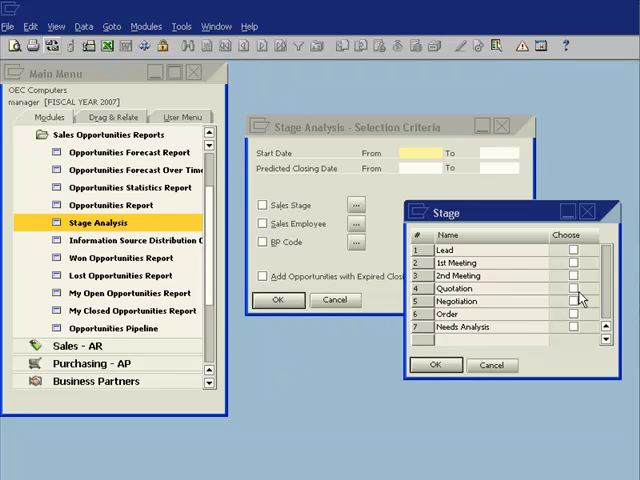
left_click(576, 288)
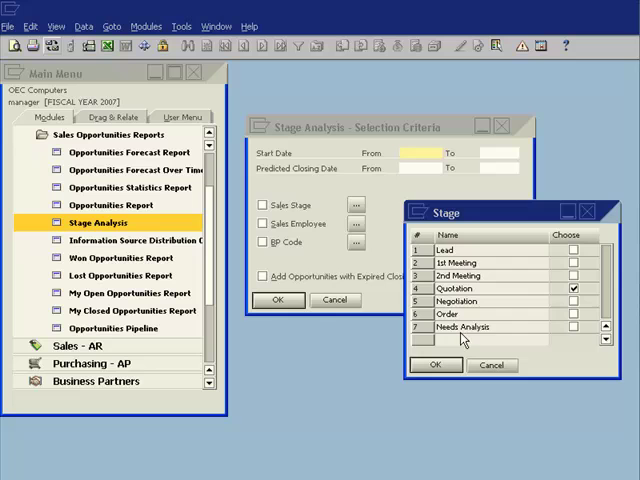
left_click(436, 364)
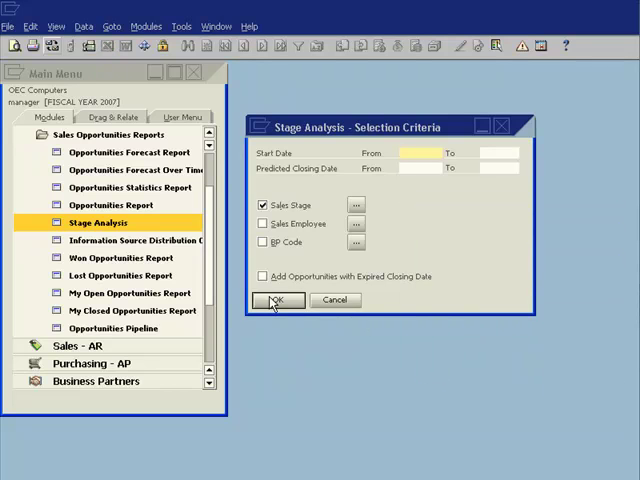
left_click(276, 300)
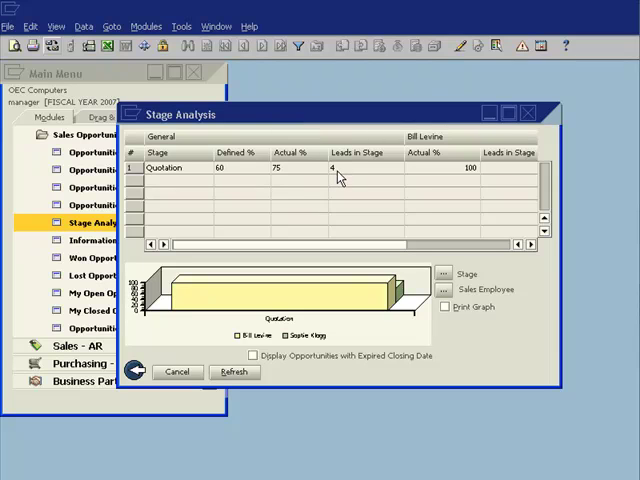
mouse_move(404, 220)
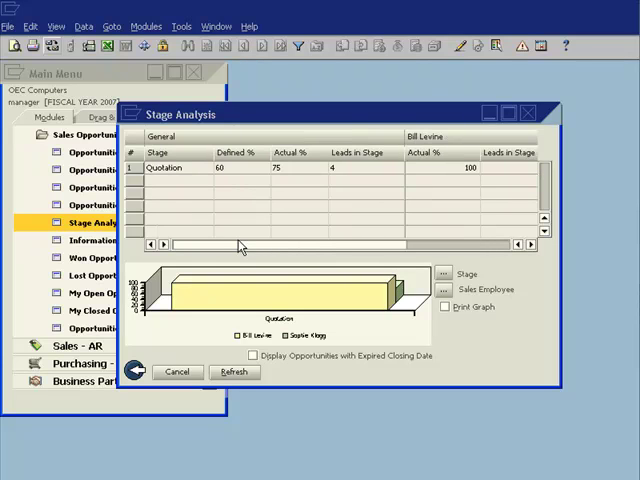
left_click(444, 274)
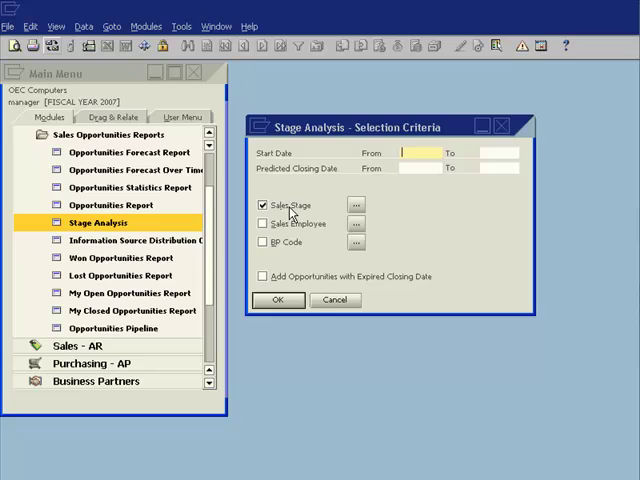
Rerun Stage Analysis for all stages, Lead through Order, and preview the printable employee breakdown
left_click(264, 204)
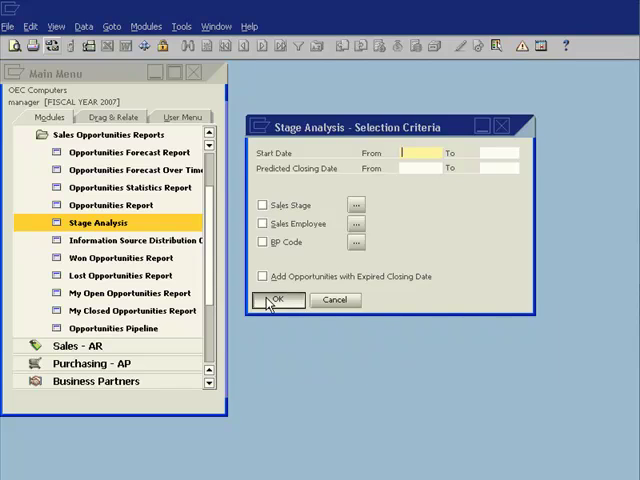
left_click(278, 300)
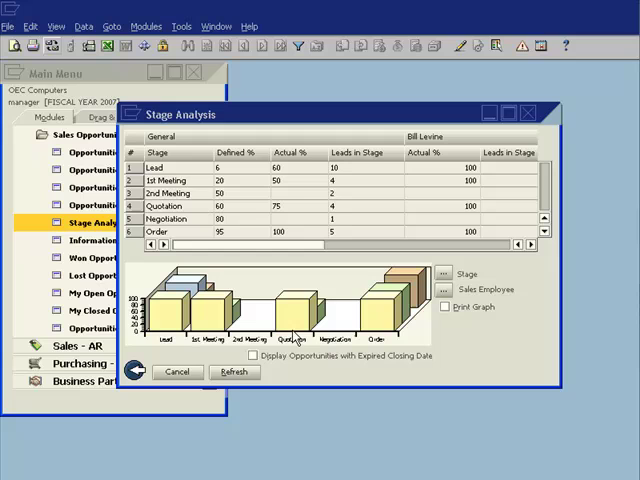
mouse_move(288, 318)
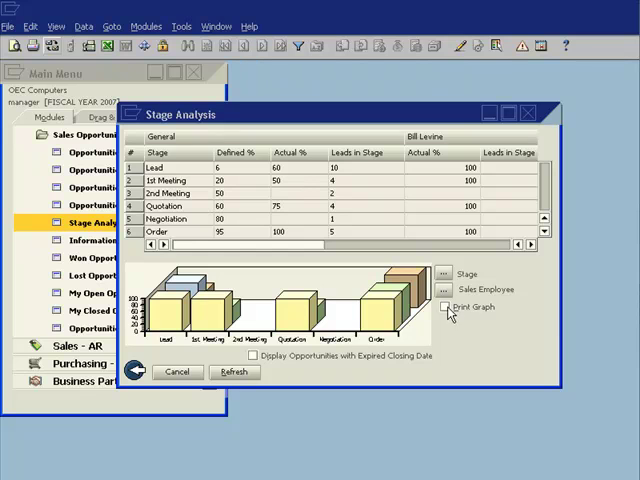
left_click(446, 308)
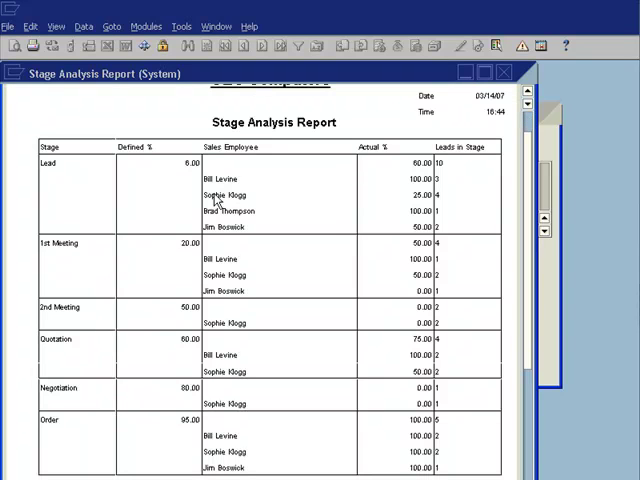
scroll("down", 3)
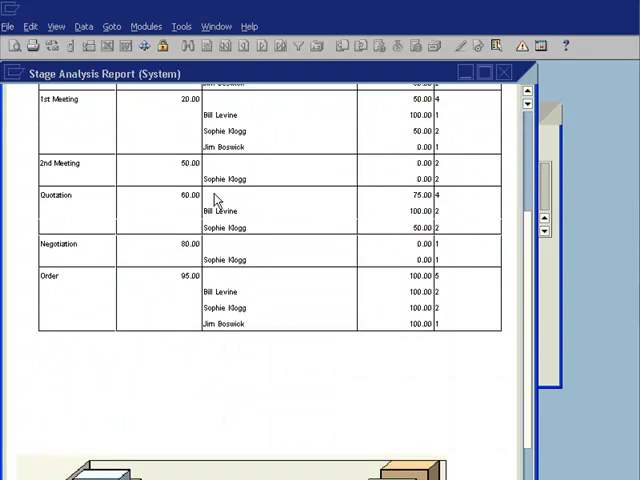
scroll("down", 3)
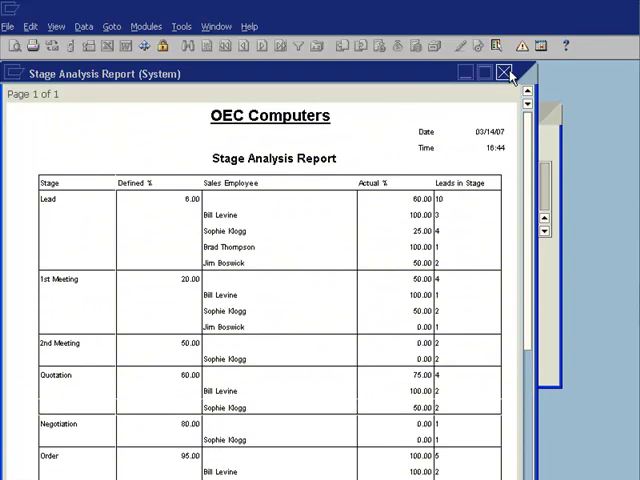
left_click(506, 72)
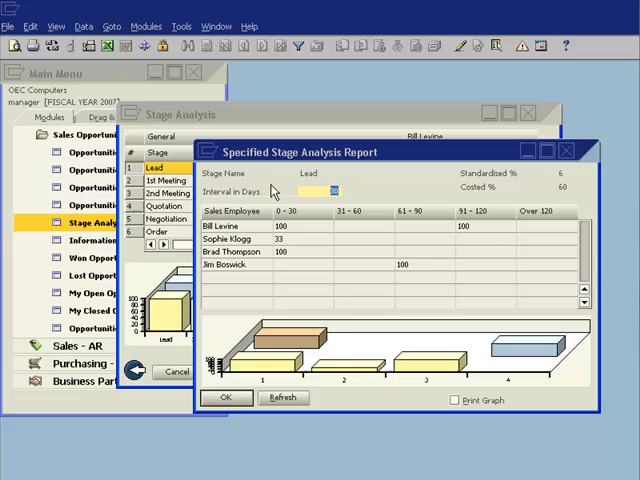
mouse_move(236, 224)
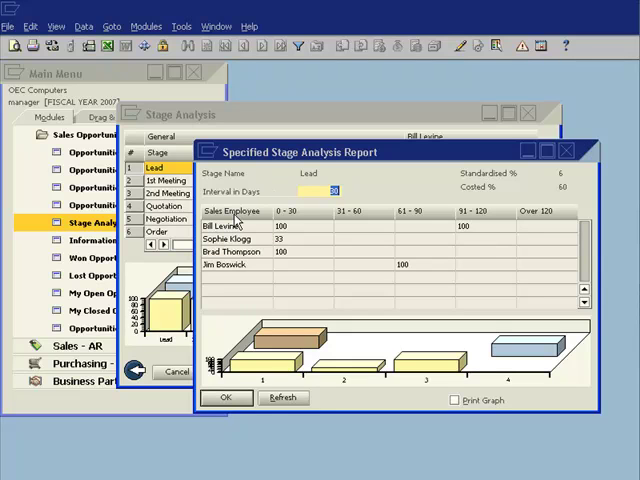
mouse_move(228, 242)
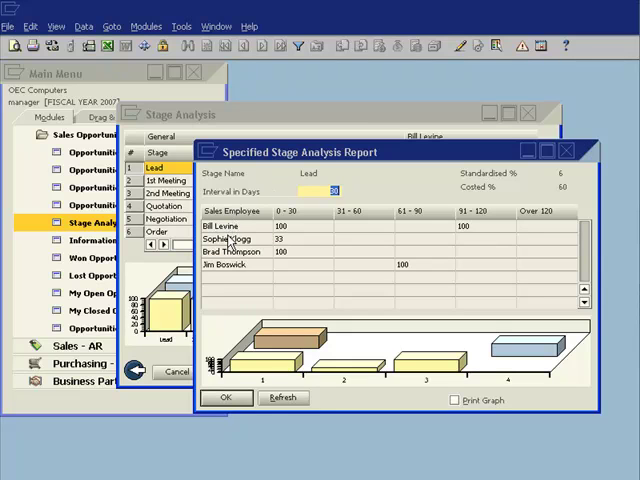
mouse_move(258, 232)
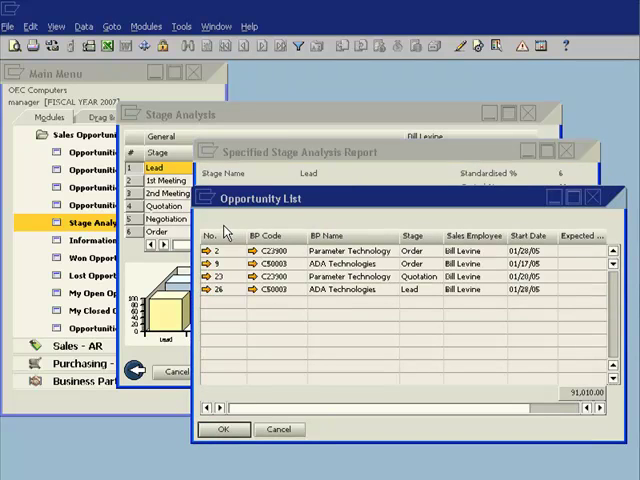
mouse_move(236, 300)
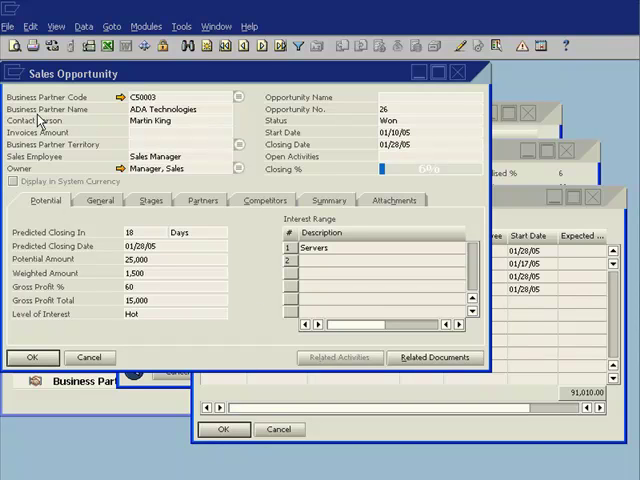
mouse_move(548, 100)
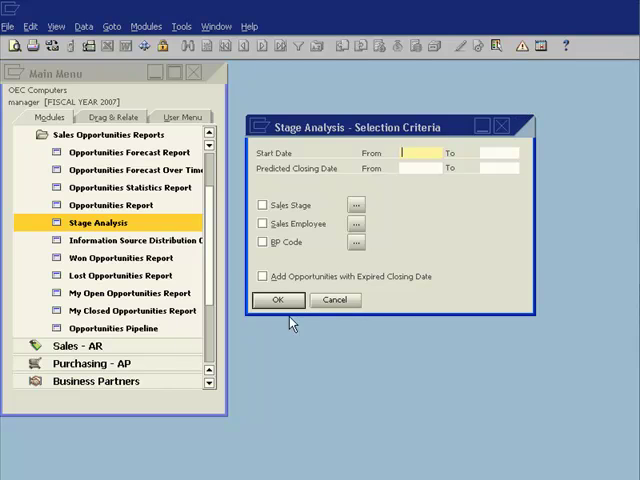
Cancel the Stage Analysis criteria to move on to the Opportunities Pipeline report
left_click(336, 300)
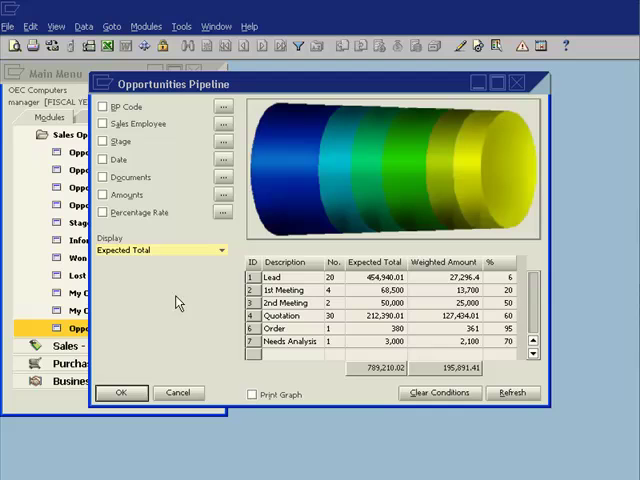
mouse_move(500, 128)
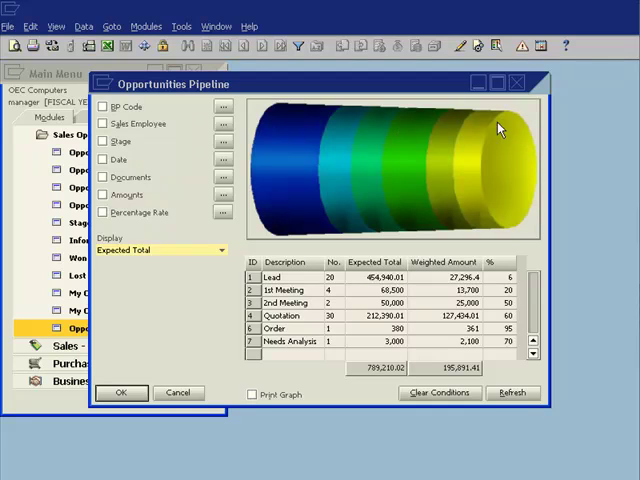
mouse_move(284, 198)
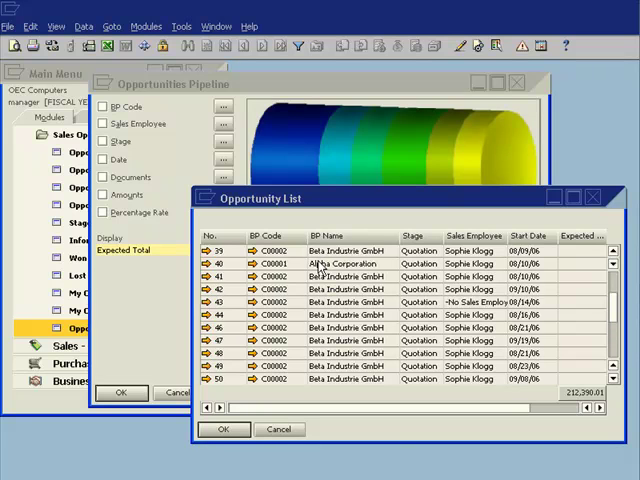
scroll("up", 3)
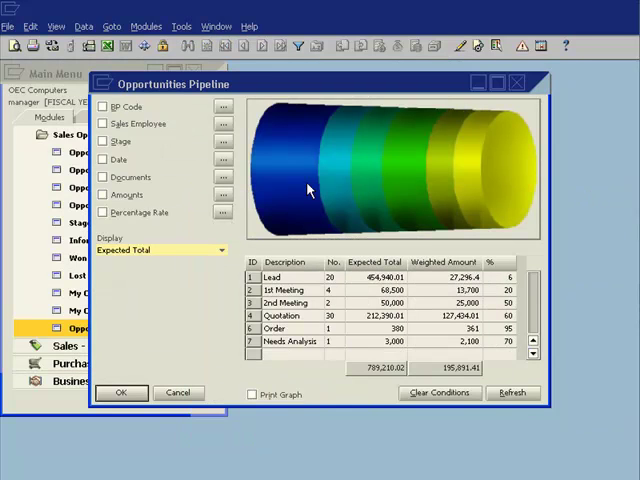
mouse_move(304, 190)
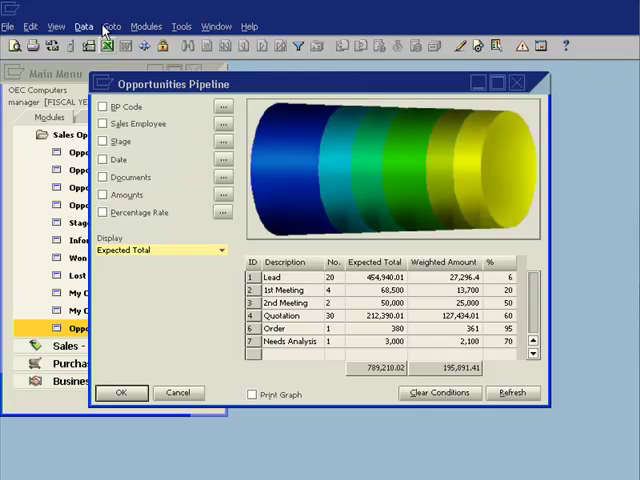
mouse_move(104, 46)
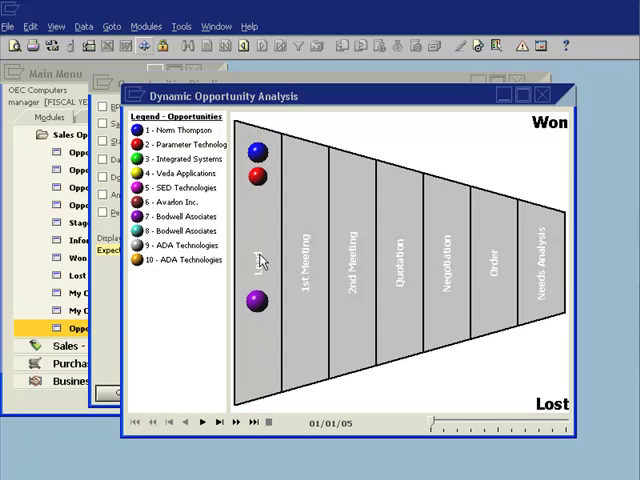
mouse_move(408, 264)
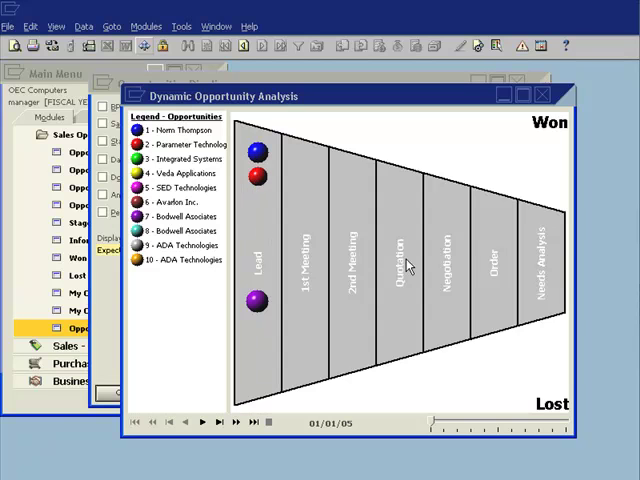
mouse_move(552, 262)
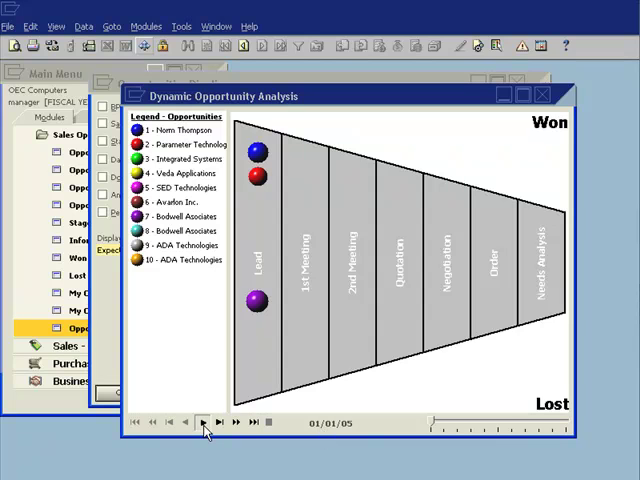
Play the Dynamic Opportunity Analysis animation until opportunities reach the Won and Lost outcomes
left_click(200, 422)
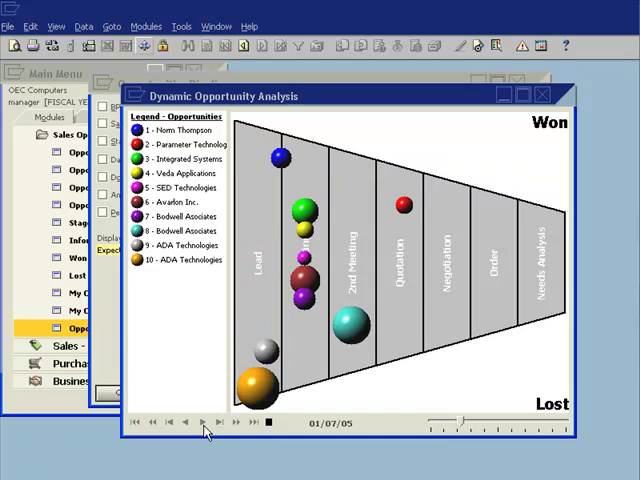
left_click(198, 422)
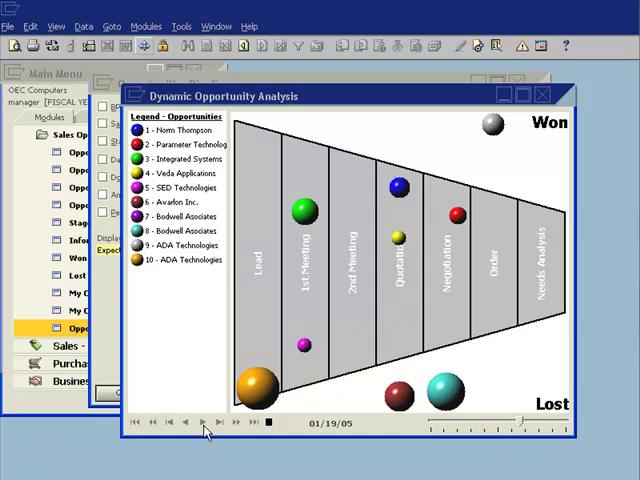
left_click(200, 420)
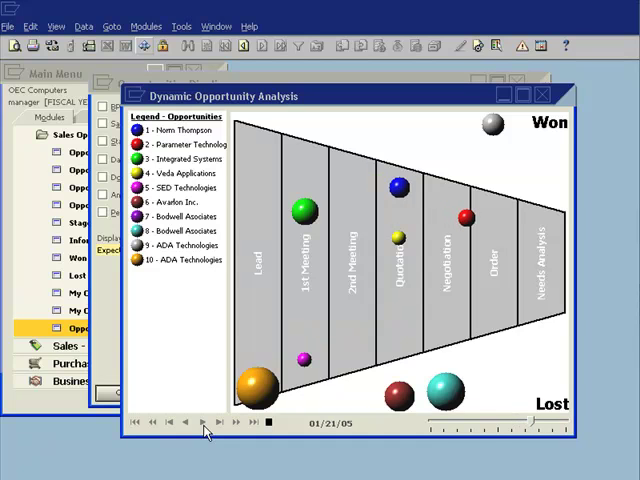
left_click(206, 420)
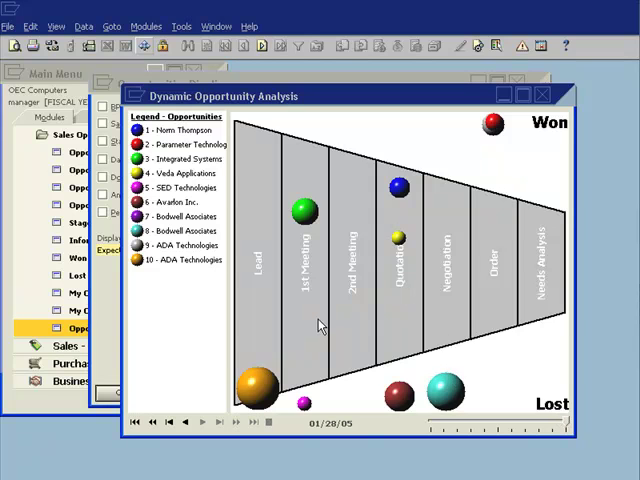
mouse_move(492, 138)
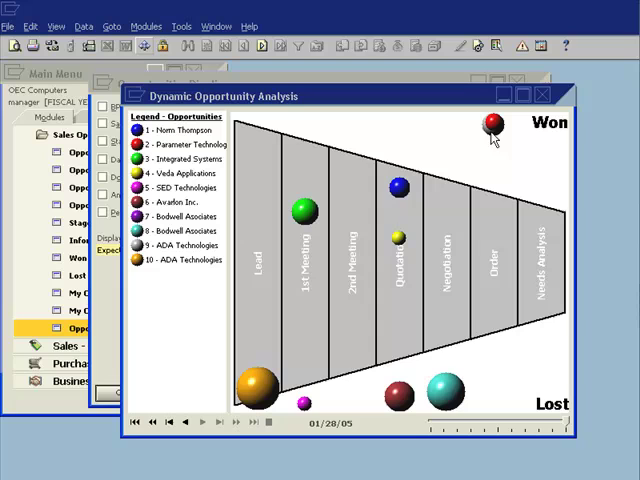
mouse_move(496, 136)
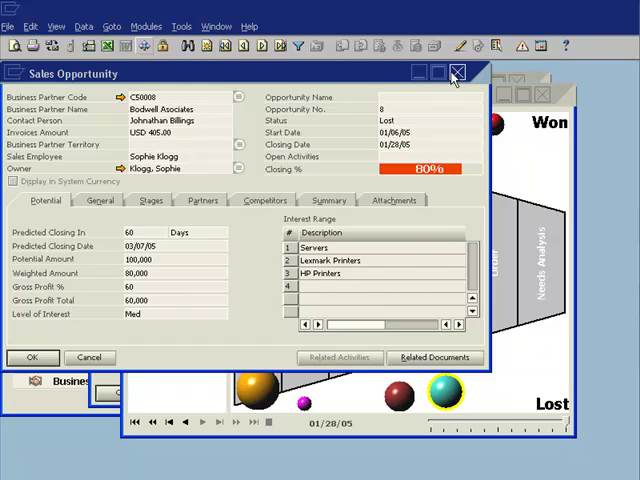
mouse_move(456, 72)
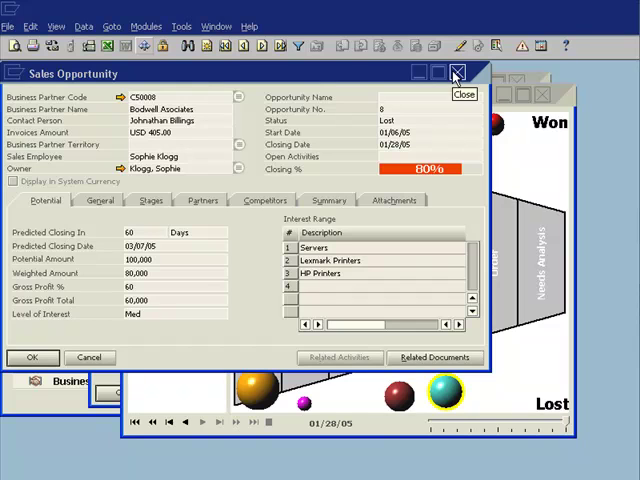
left_click(454, 74)
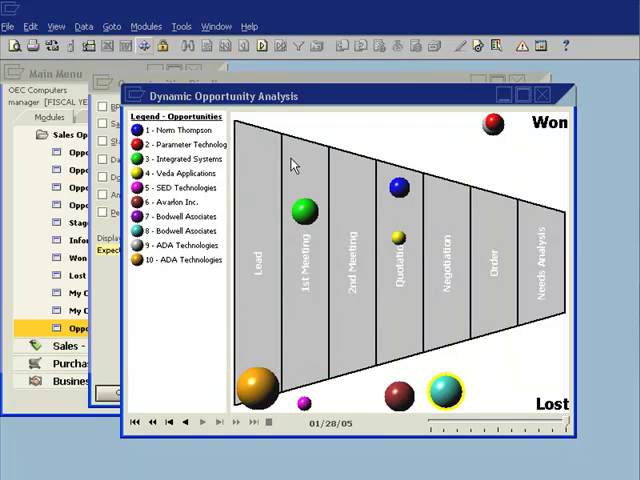
mouse_move(188, 236)
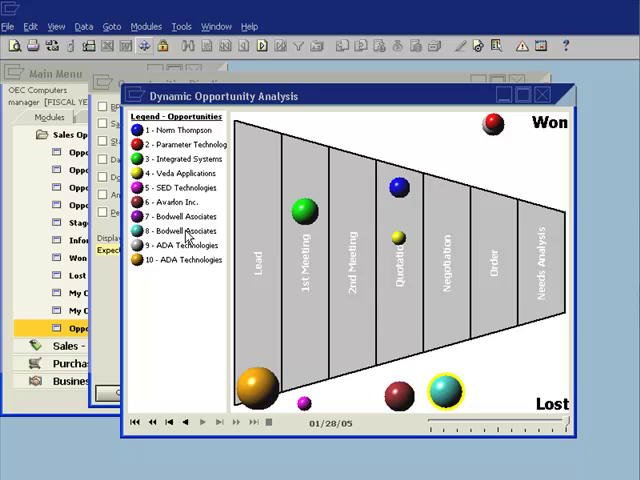
mouse_move(242, 196)
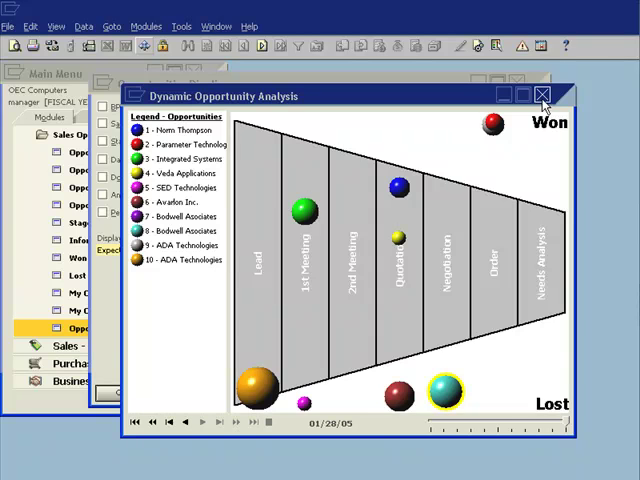
Close the Dynamic Opportunity Analysis and return to the Sales Opportunities Reports menu
left_click(540, 96)
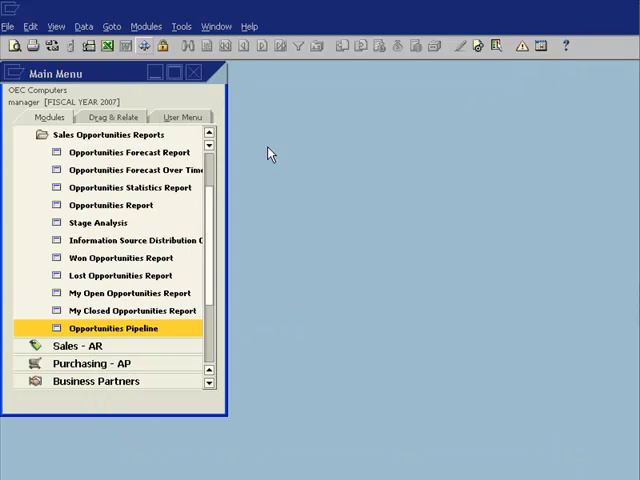
left_click(112, 136)
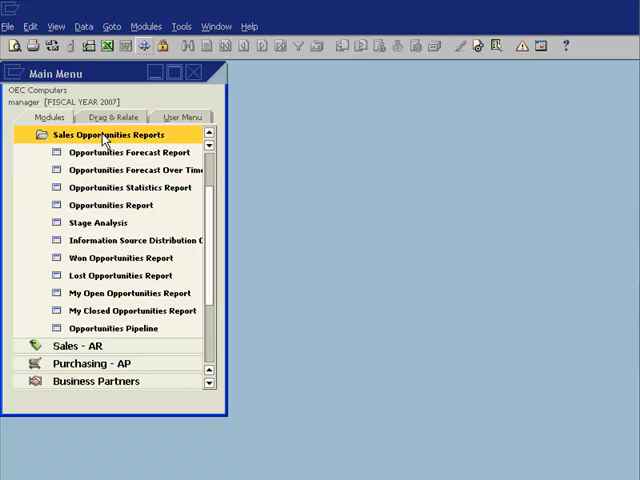